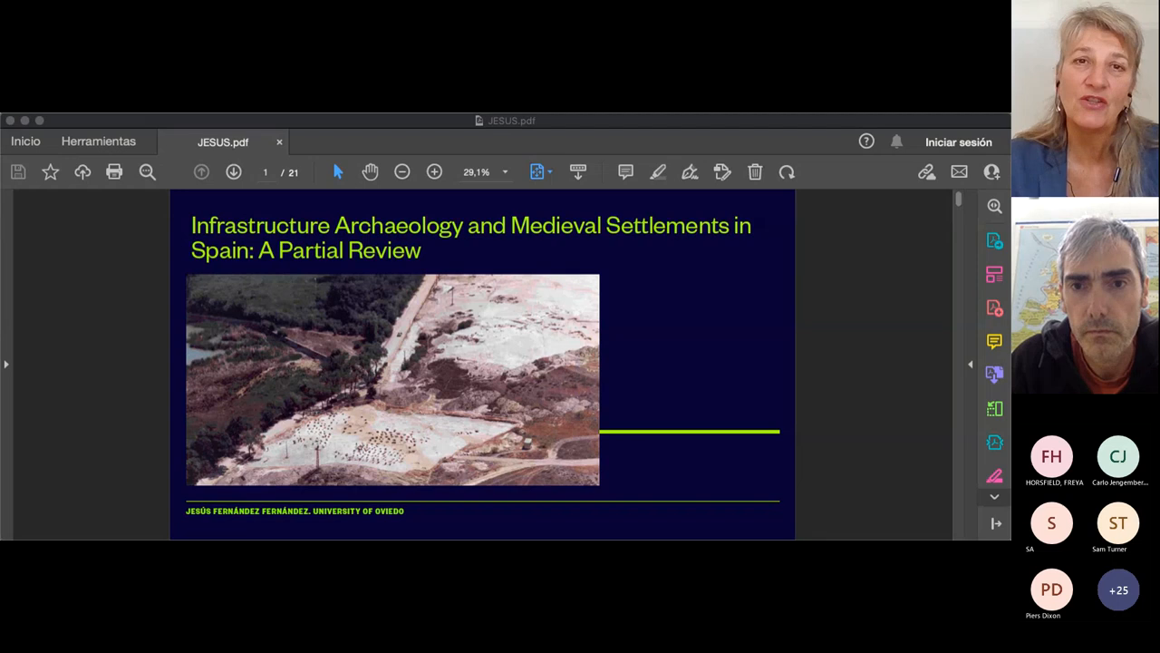
pyautogui.moveTo(826, 252)
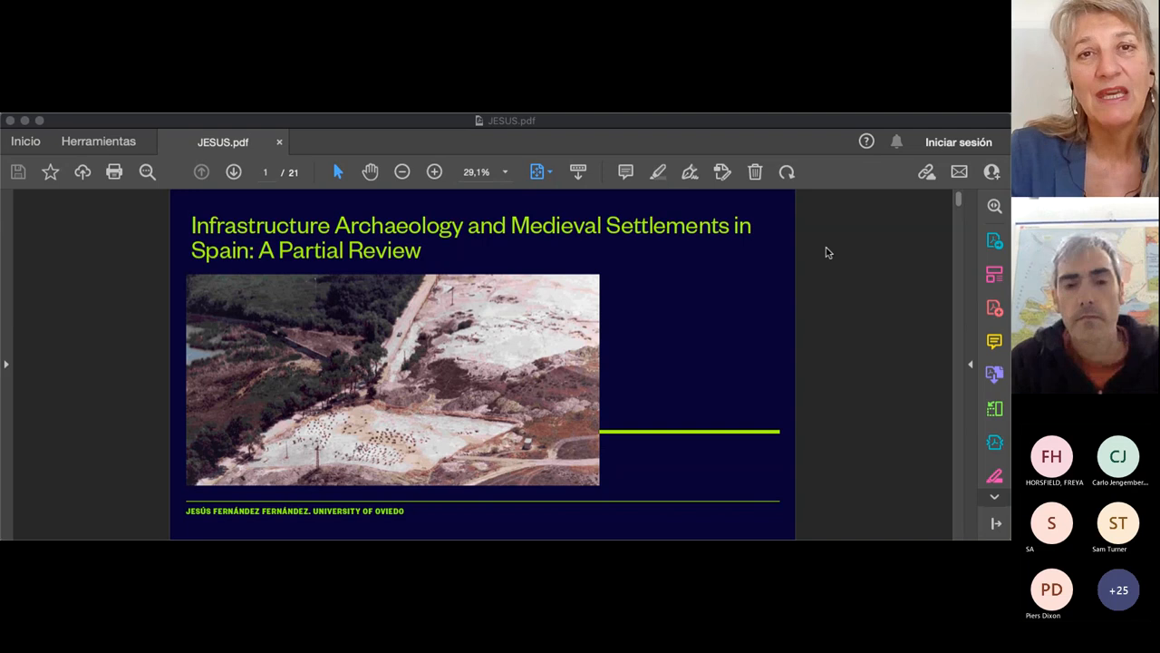
pyautogui.moveTo(775, 254)
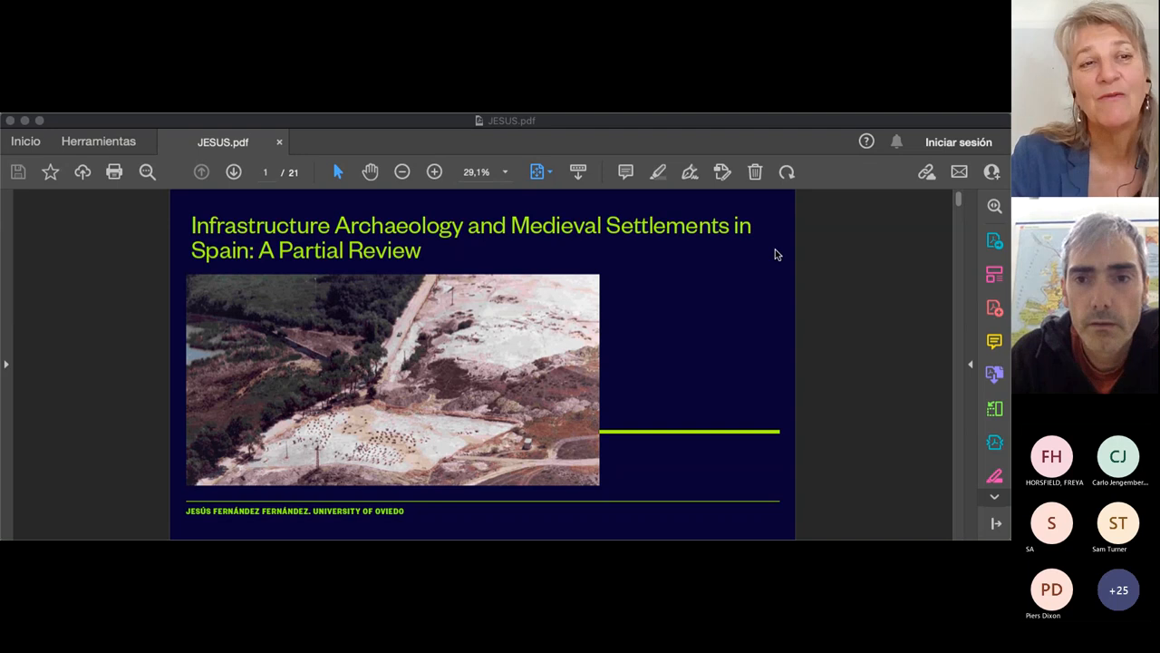
pyautogui.moveTo(771, 276)
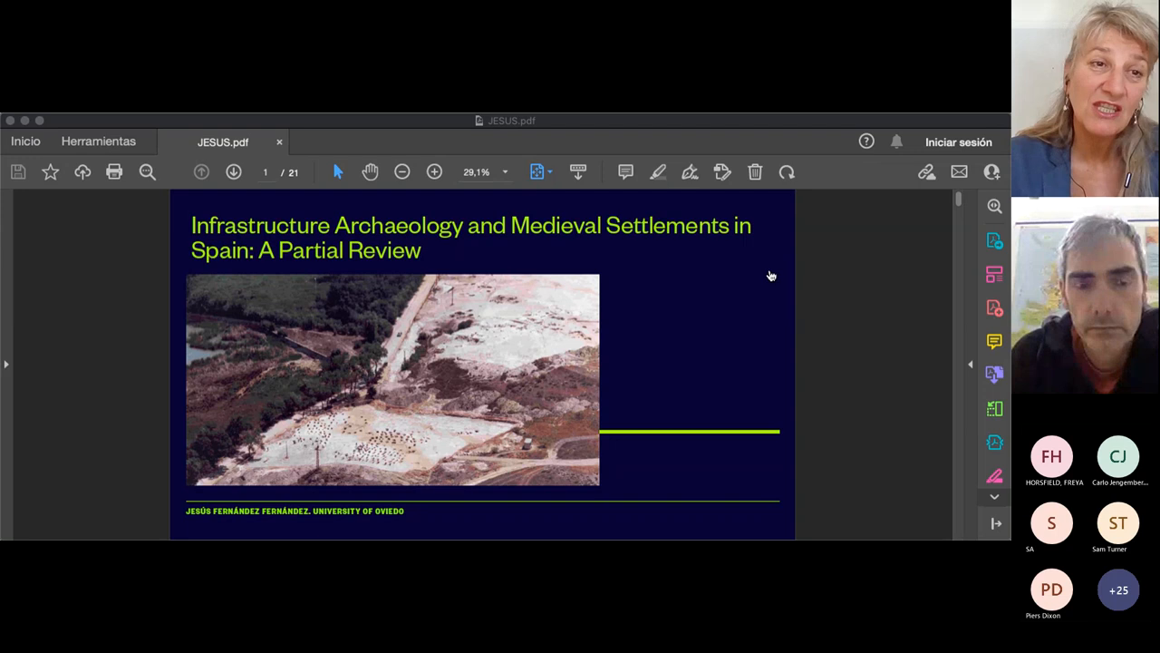
pyautogui.moveTo(838, 176)
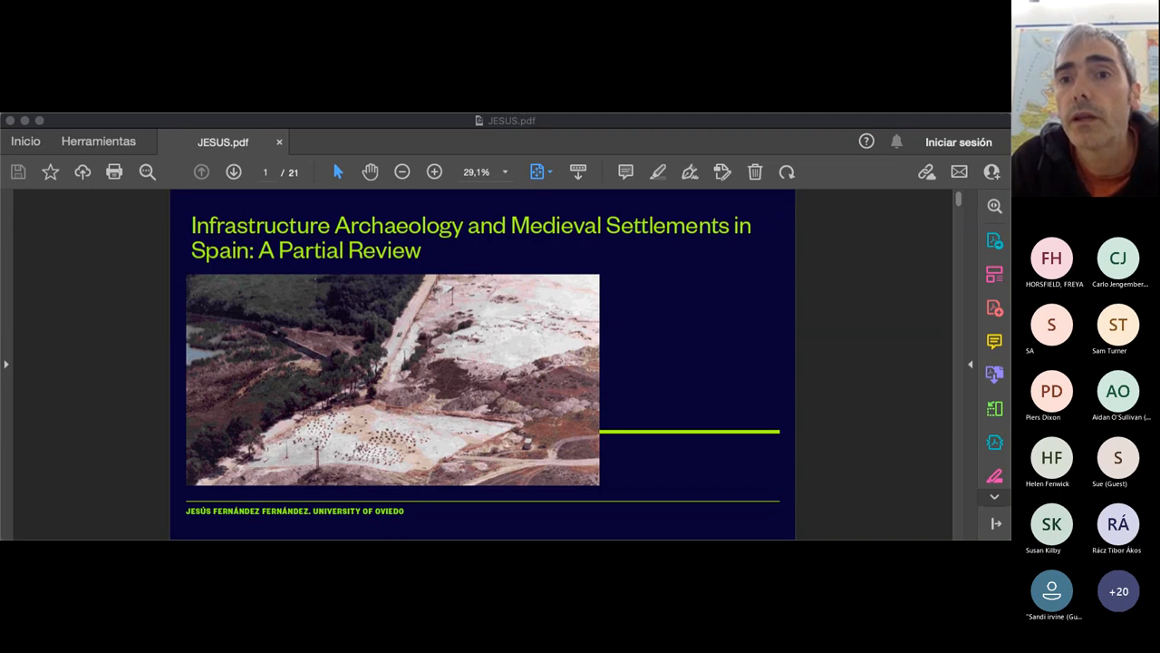
# Page forward with the next-page arrow to page 7, the Gózquez village and necropolis slide
pyautogui.click(234, 171)
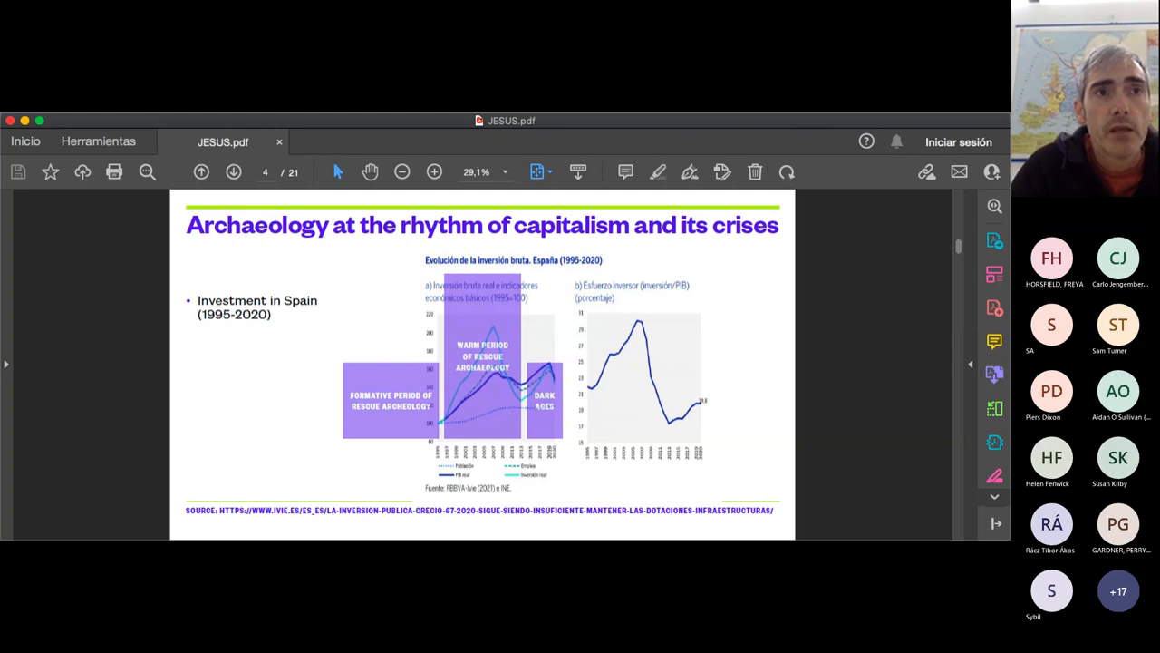
pyautogui.moveTo(554, 462)
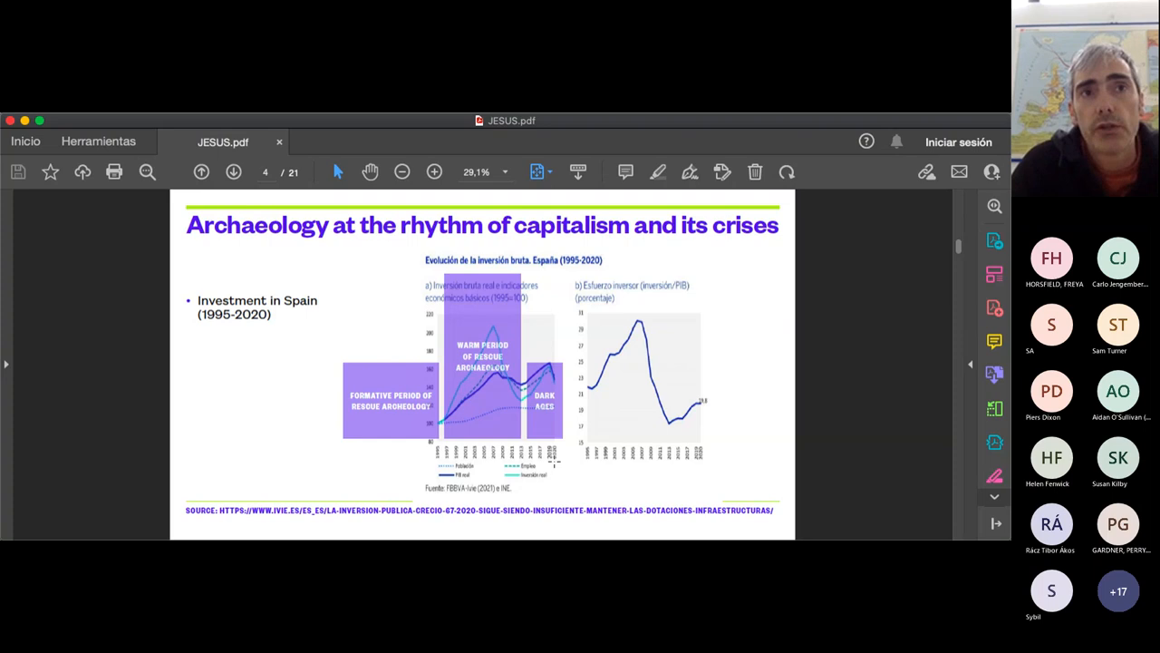
pyautogui.click(233, 172)
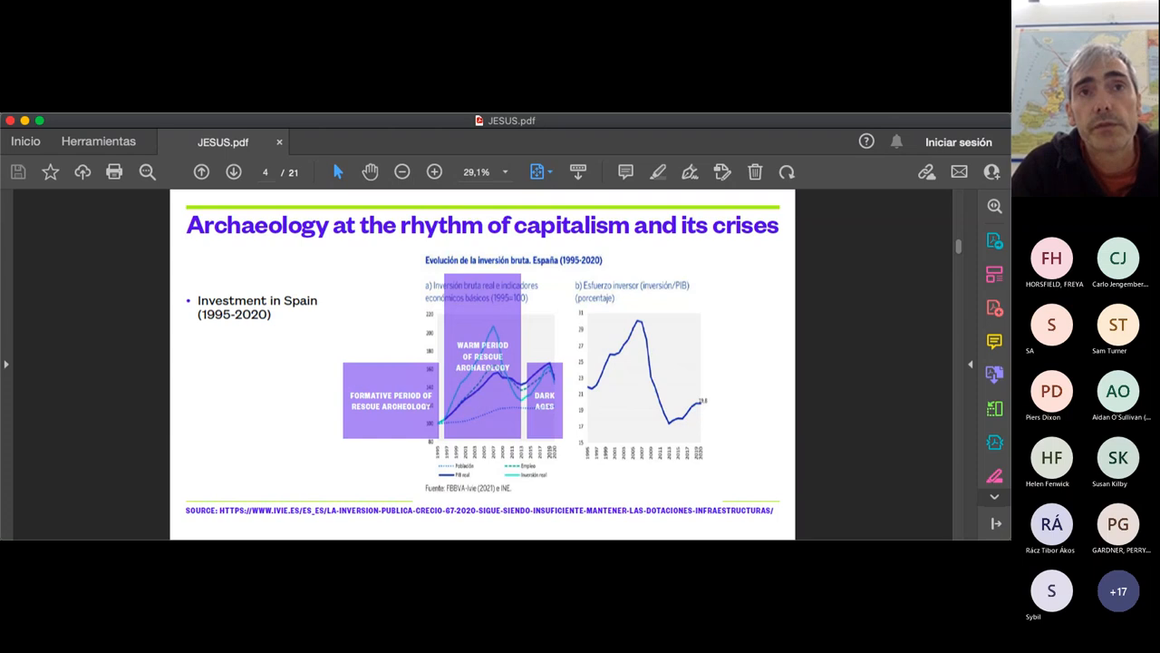
pyautogui.click(233, 171)
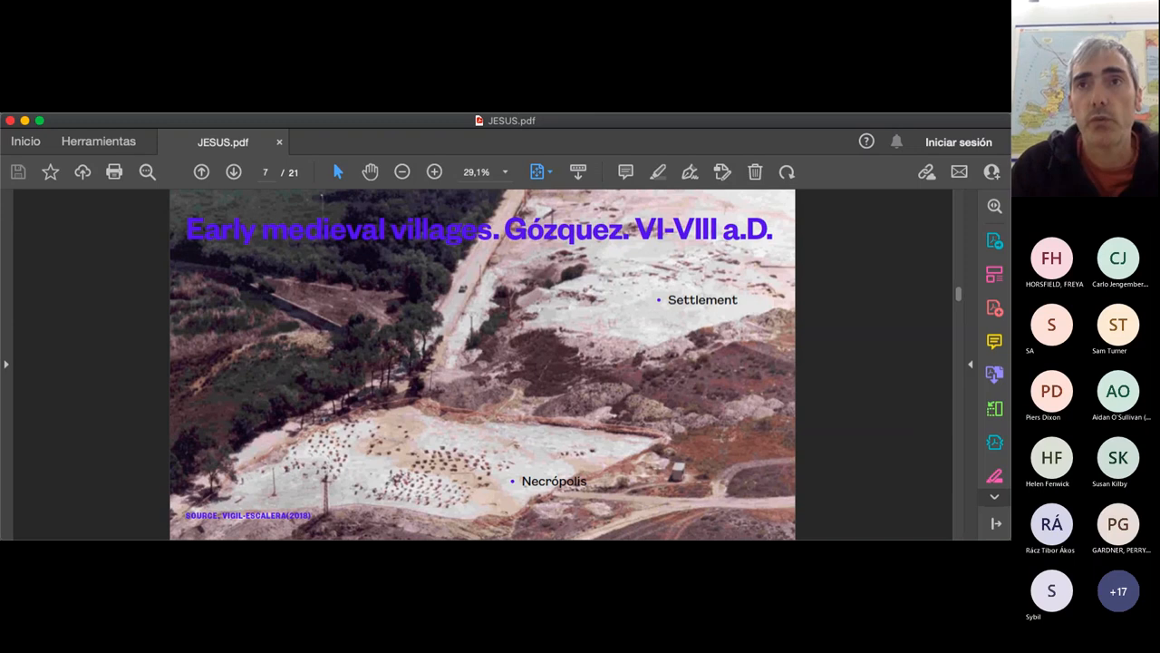
pyautogui.moveTo(399, 356)
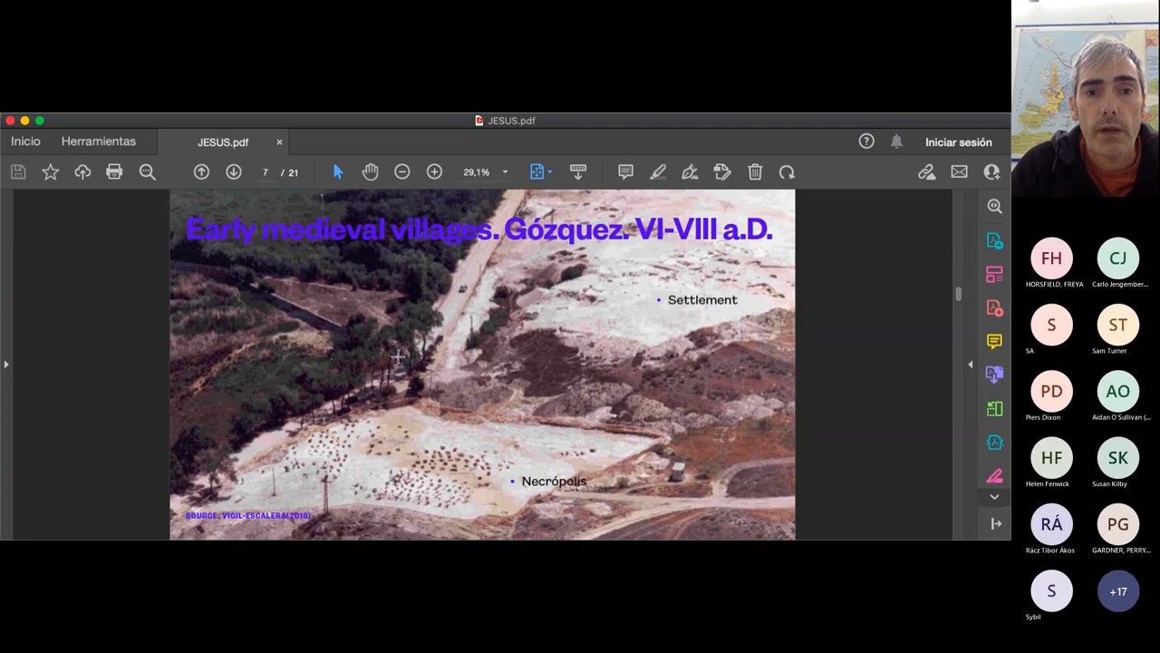
pyautogui.click(233, 171)
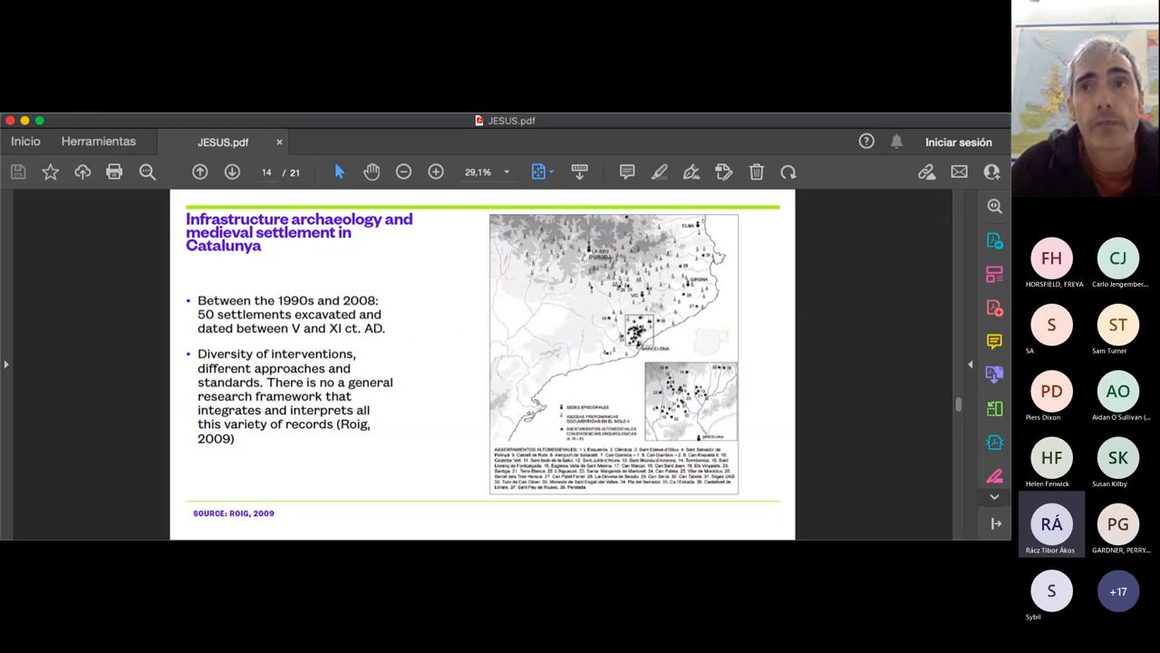
pyautogui.moveTo(380, 404)
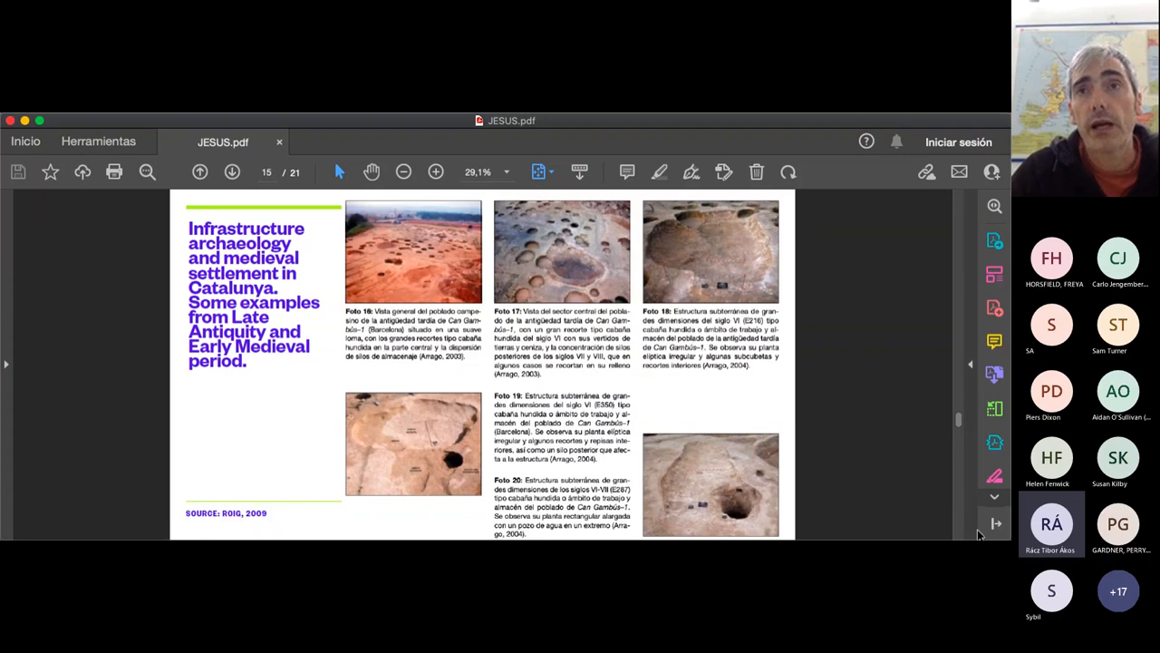
pyautogui.moveTo(334, 387)
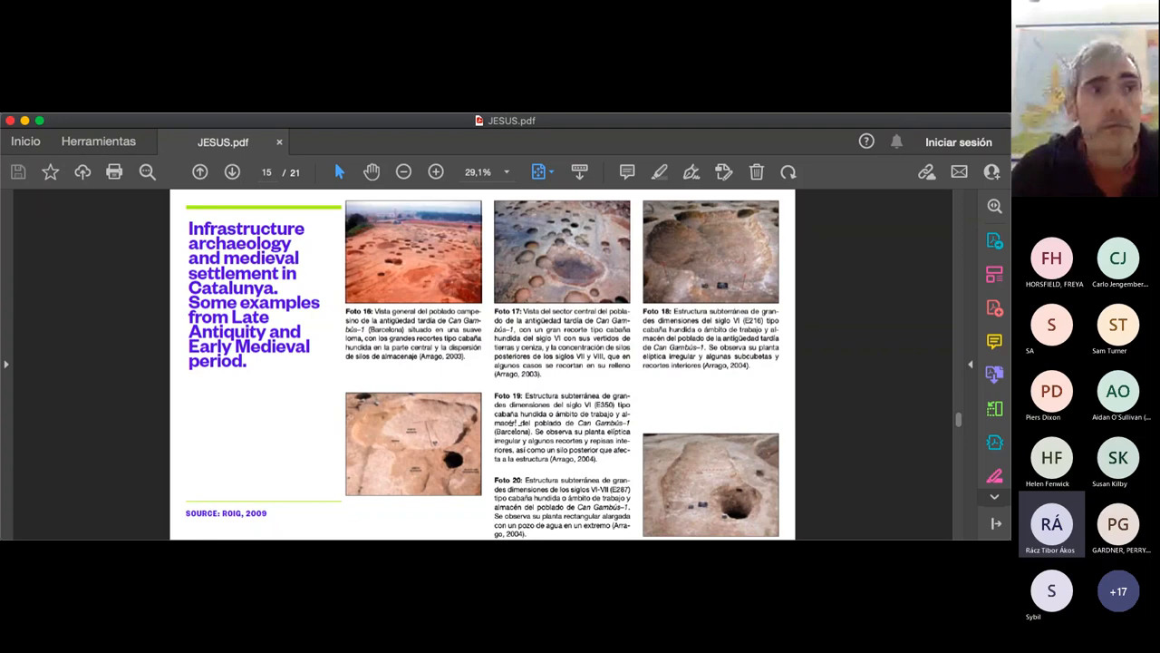
pyautogui.moveTo(231, 370)
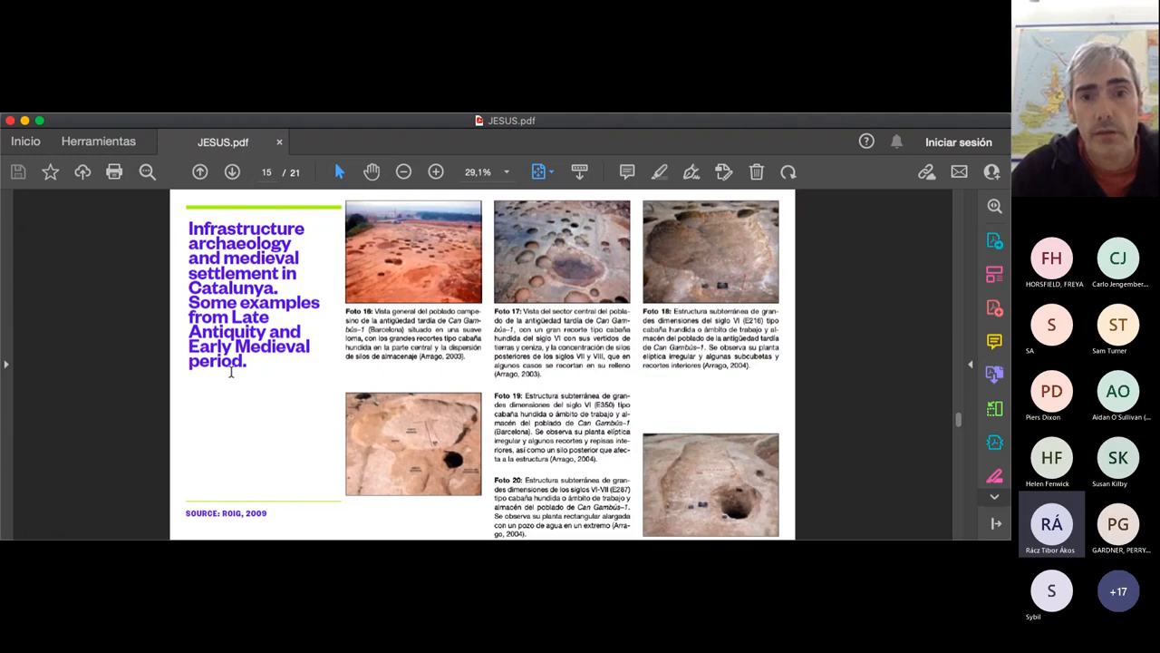